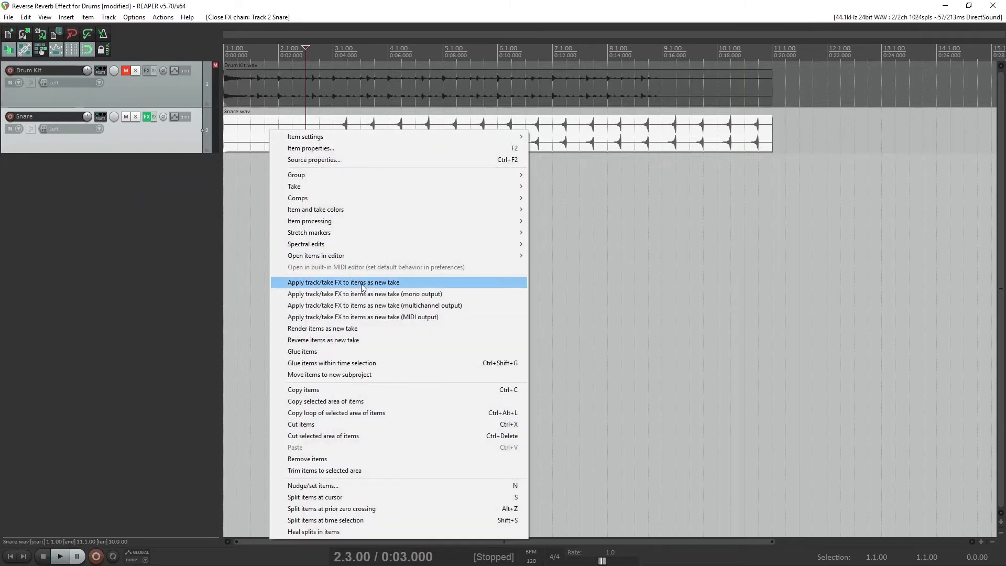
Render the Snare reverb into a new take, split it onto Dry and Wet Snare tracks, and mute Snare
click(343, 282)
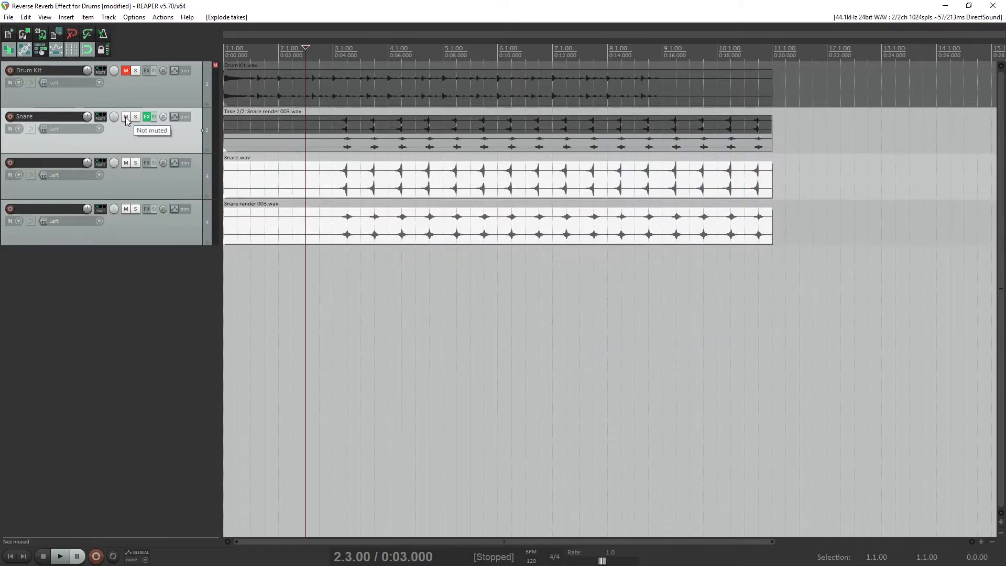
click(60, 556)
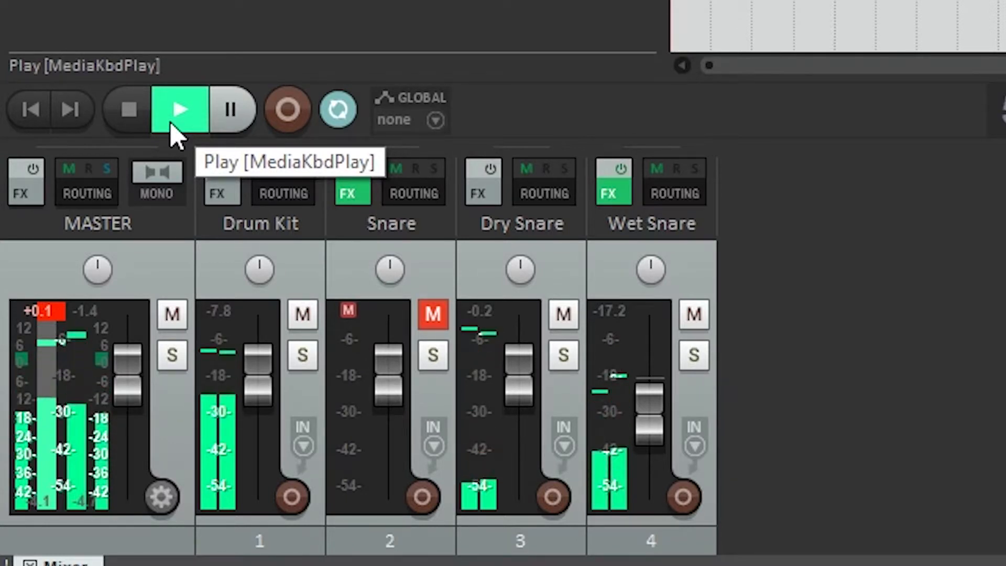
mouse_move(664, 359)
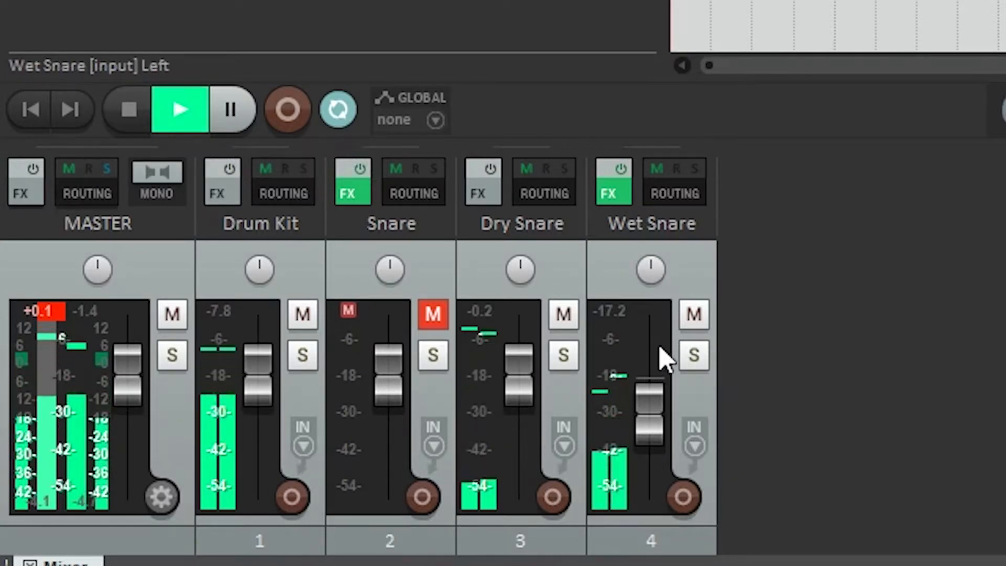
click(693, 315)
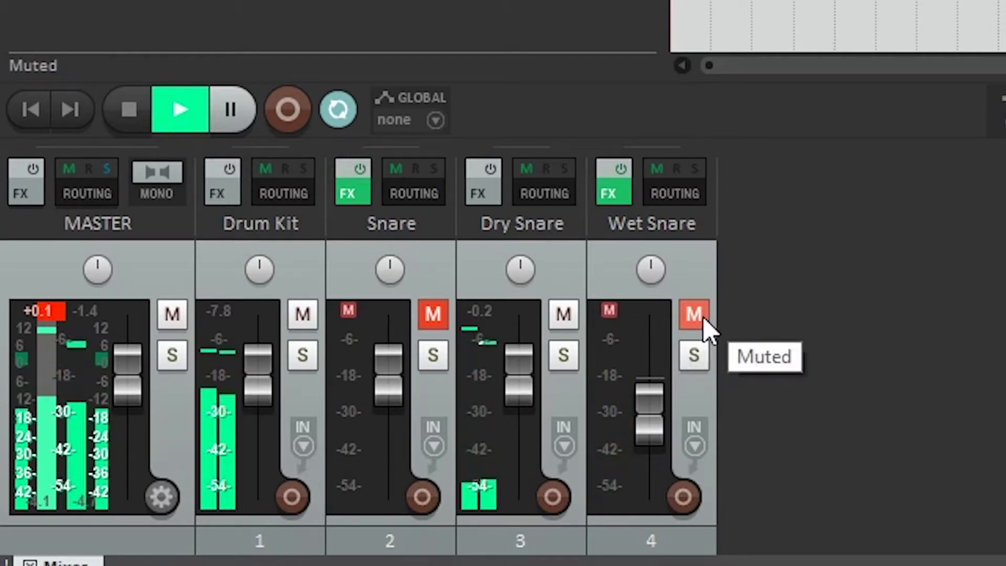
click(693, 316)
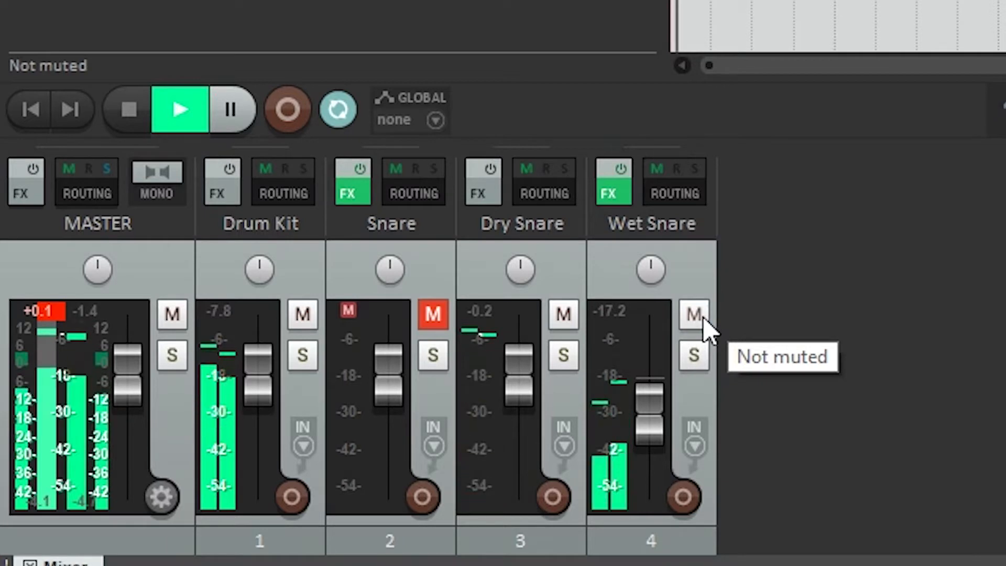
click(693, 316)
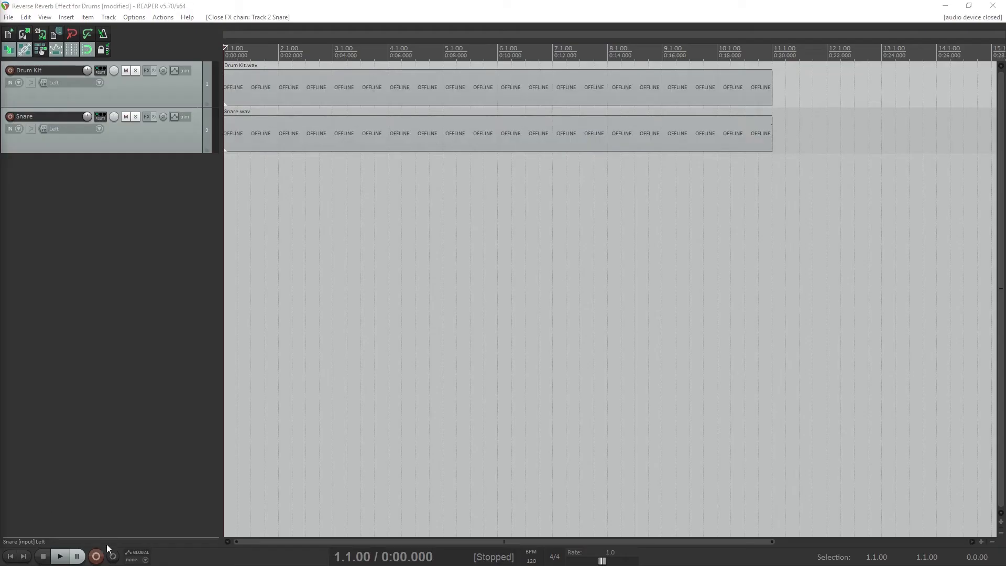
During playback, unsolo Snare, reverse its item, mute Drum Kit, and open Snare's FX chain
click(60, 556)
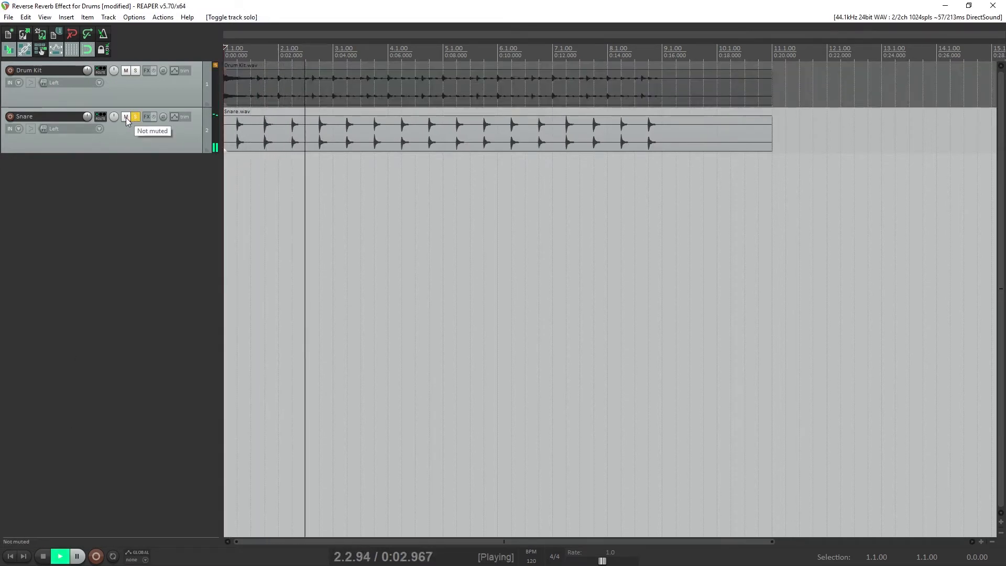
click(125, 117)
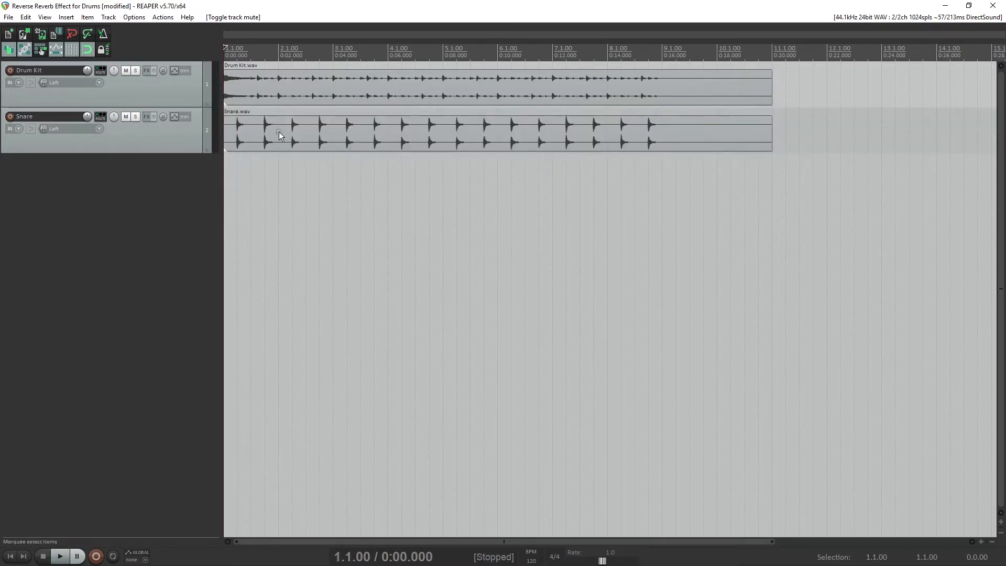
right_click(279, 136)
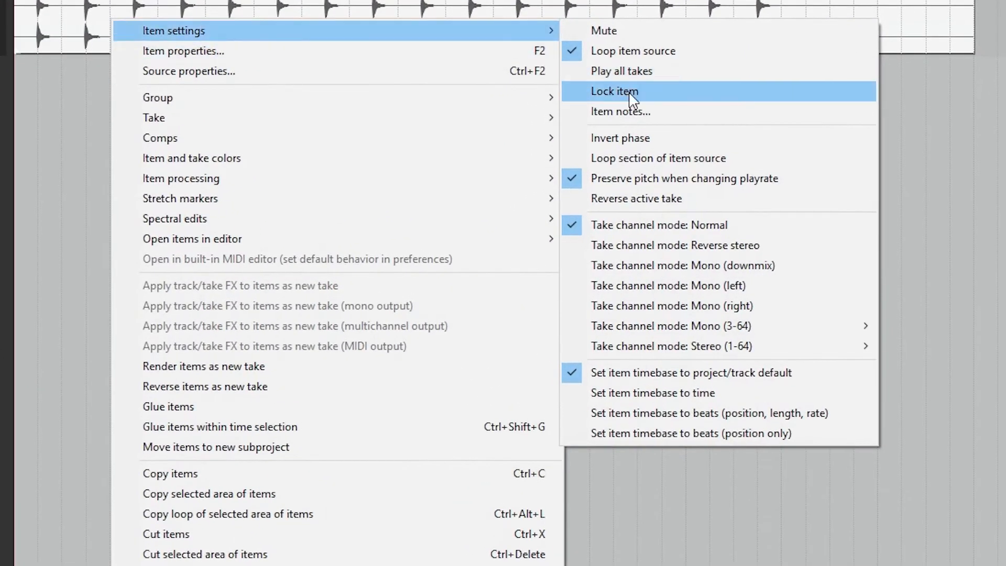
click(614, 92)
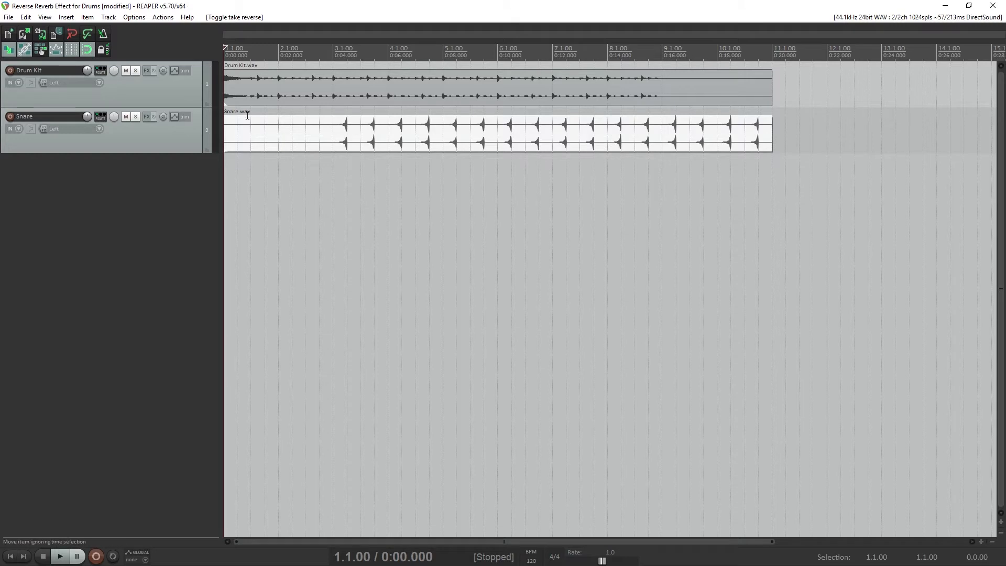
click(126, 71)
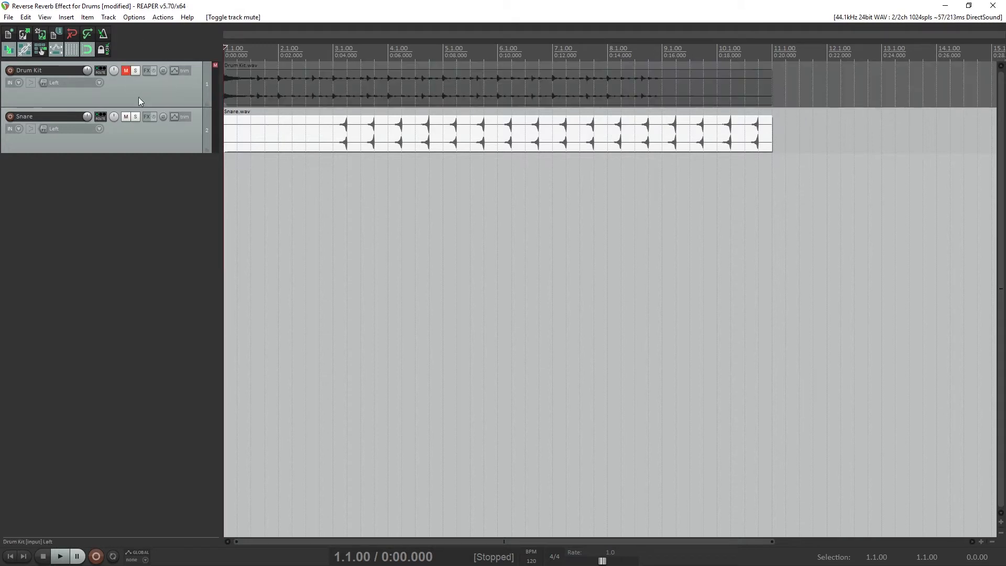
click(147, 117)
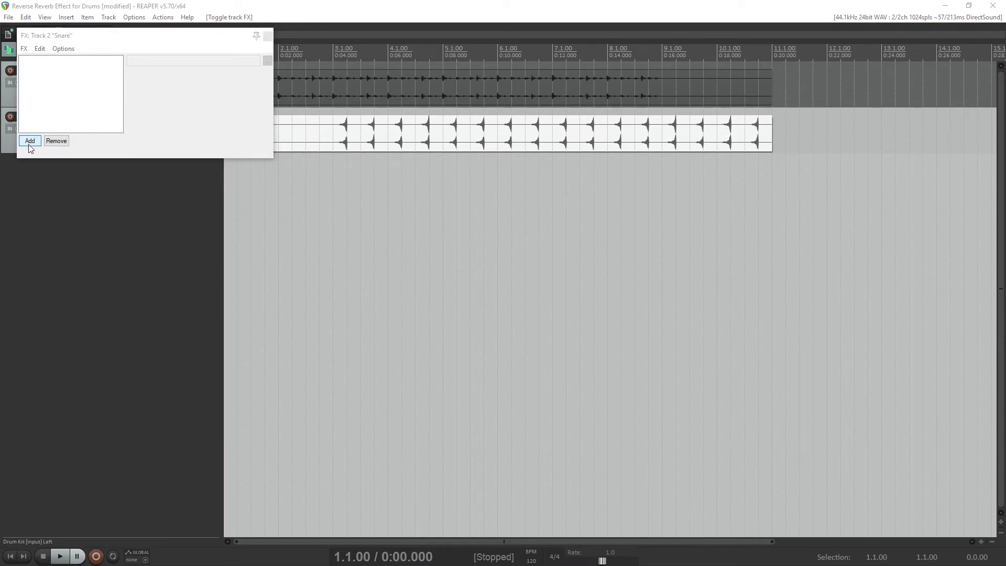
Add the VST Ambience (Magnus @ Smartelectronix) plugin to the Snare FX chain
click(30, 141)
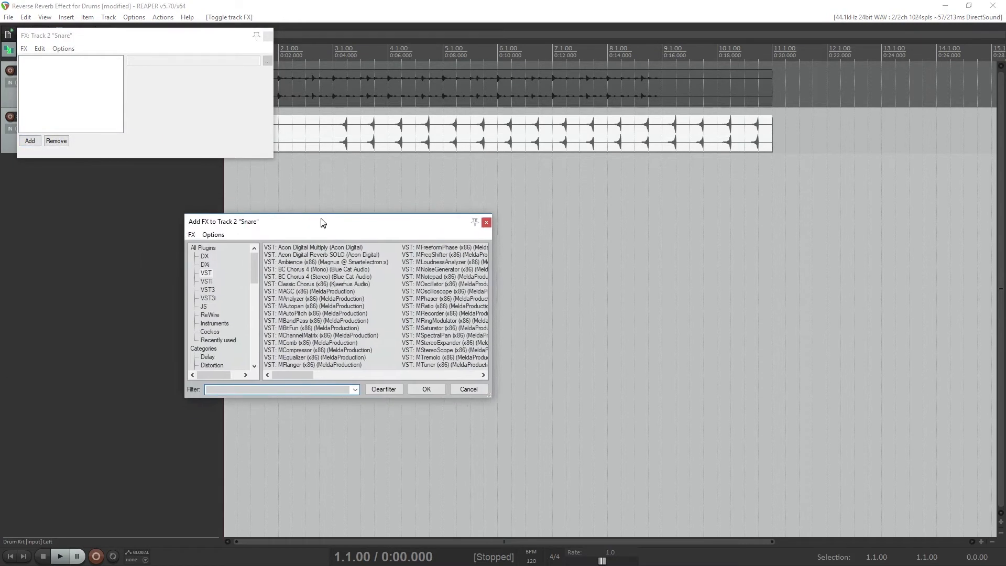
click(324, 259)
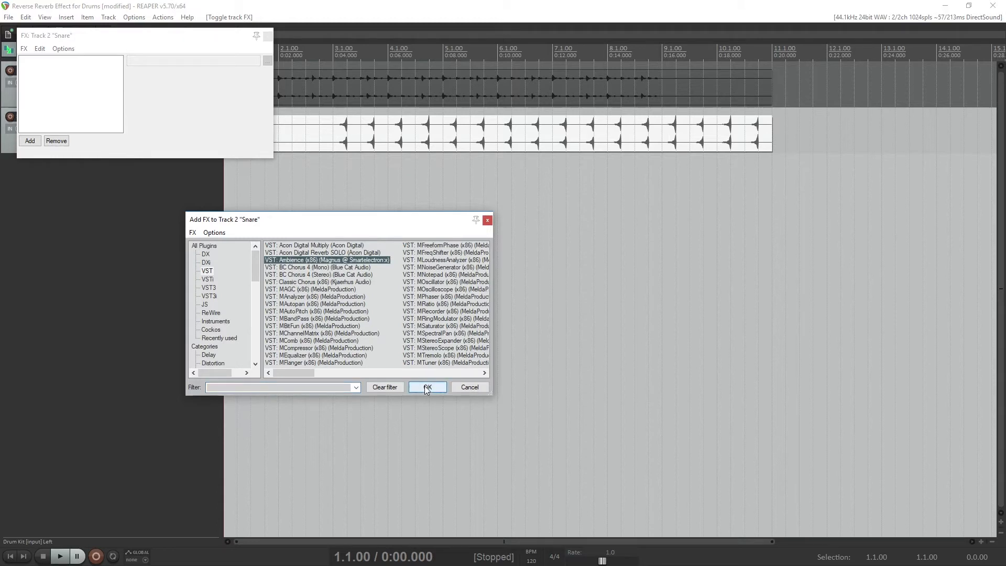
click(427, 387)
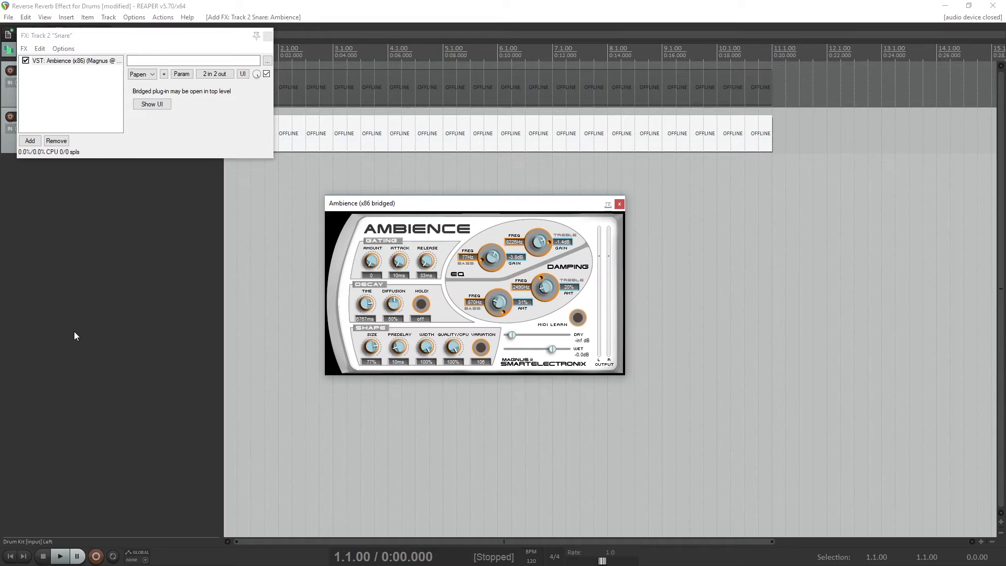
mouse_move(130, 300)
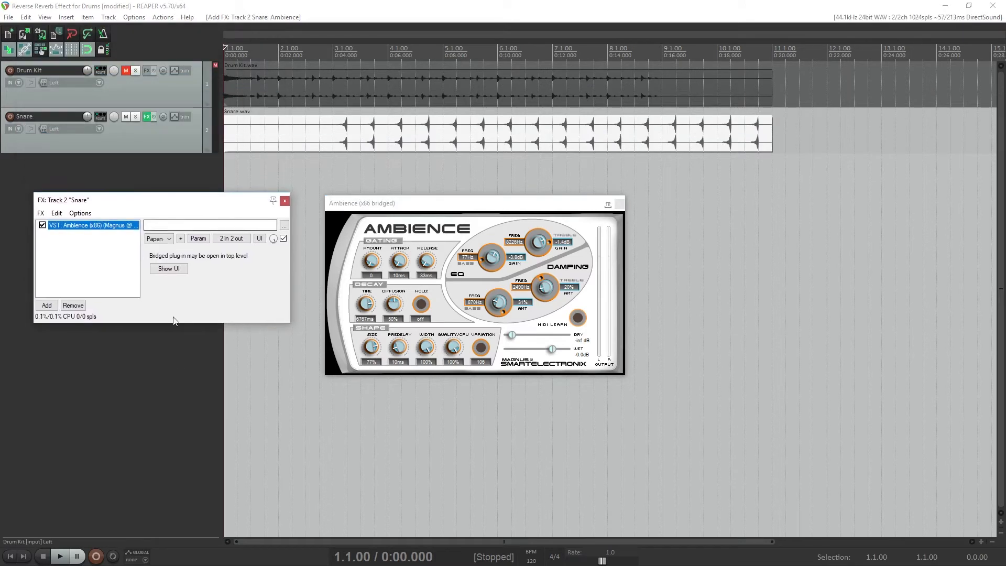
While playing, reduce the Ambience reverb size and raise its treble damping amount
click(60, 556)
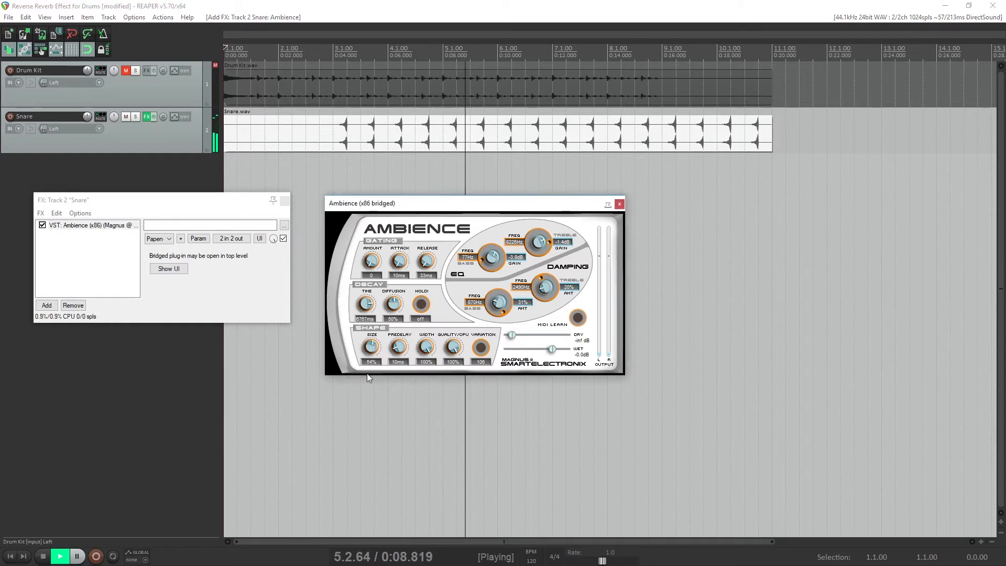
drag(371, 346, 371, 359)
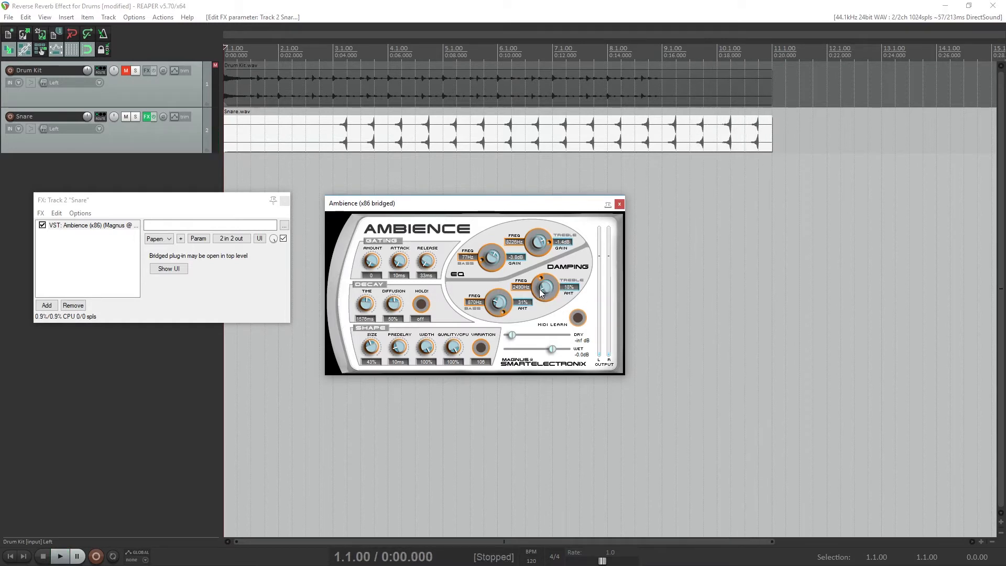
drag(544, 287, 544, 295)
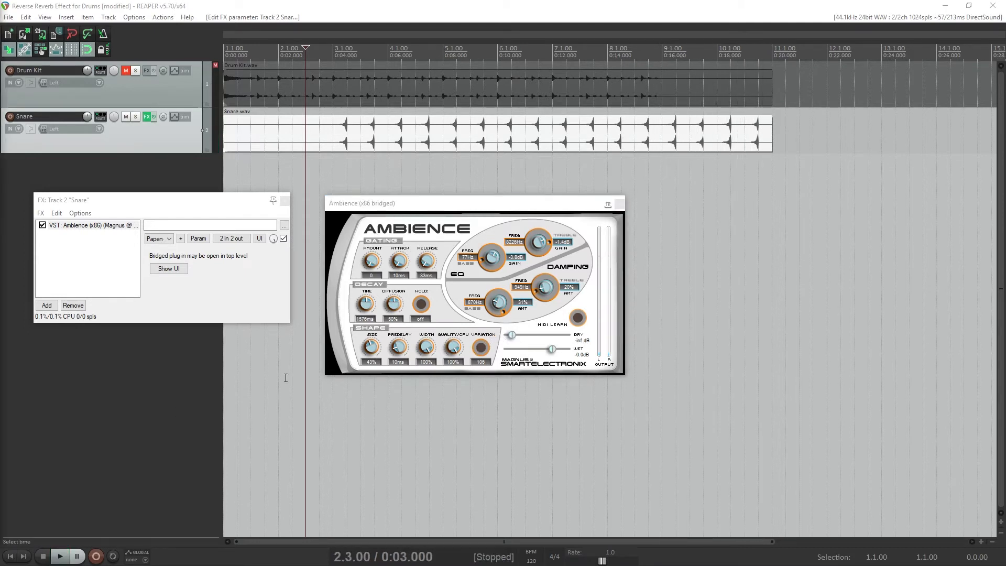
Close the FX chain and apply Snare's track FX to the item as a new take
click(284, 200)
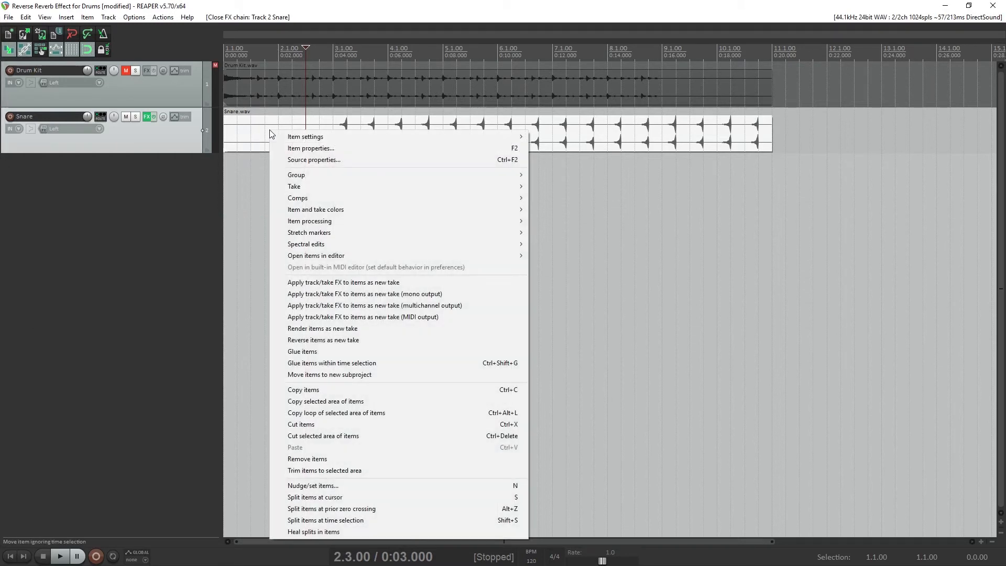
mouse_move(362, 285)
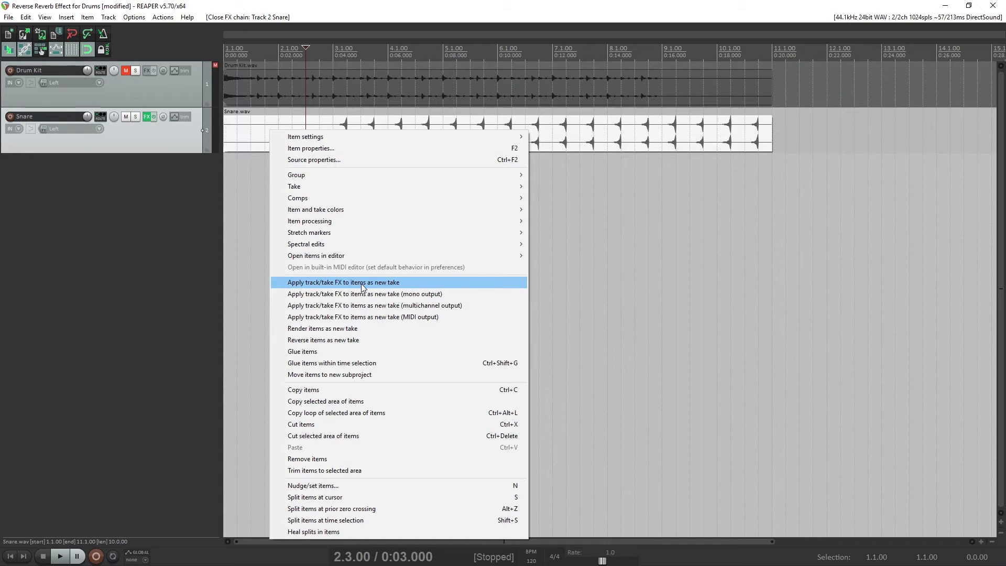
click(343, 282)
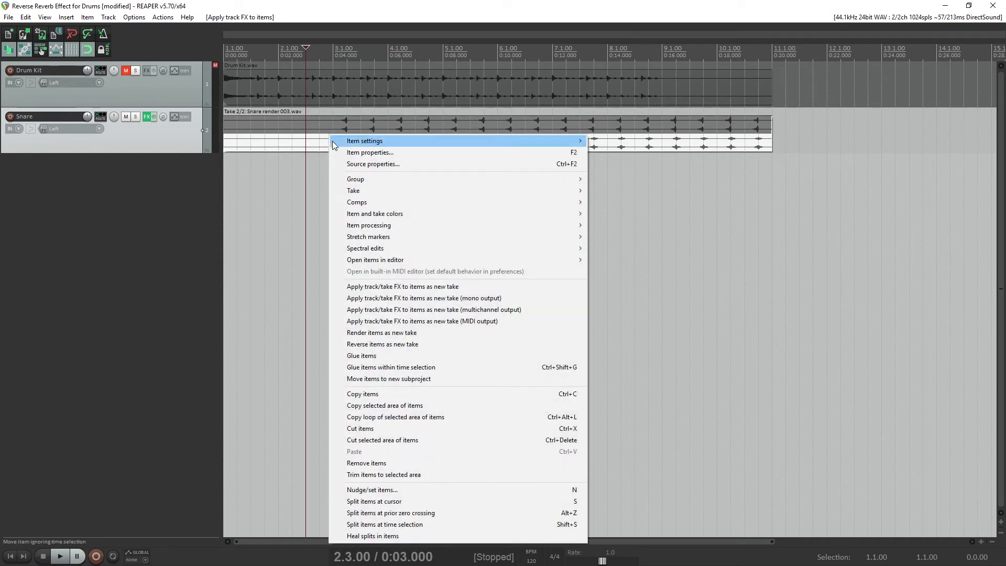
mouse_move(353, 191)
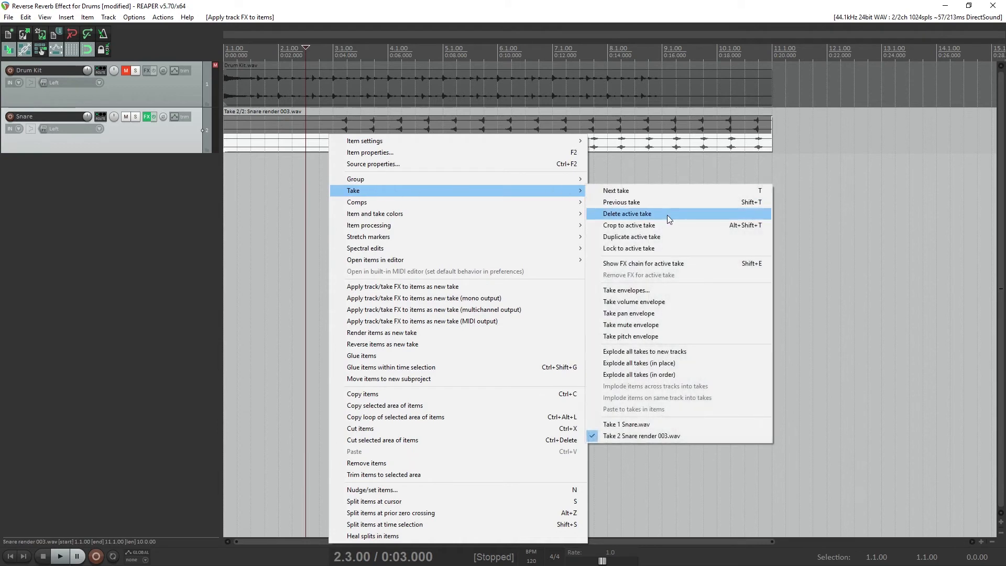
mouse_move(669, 351)
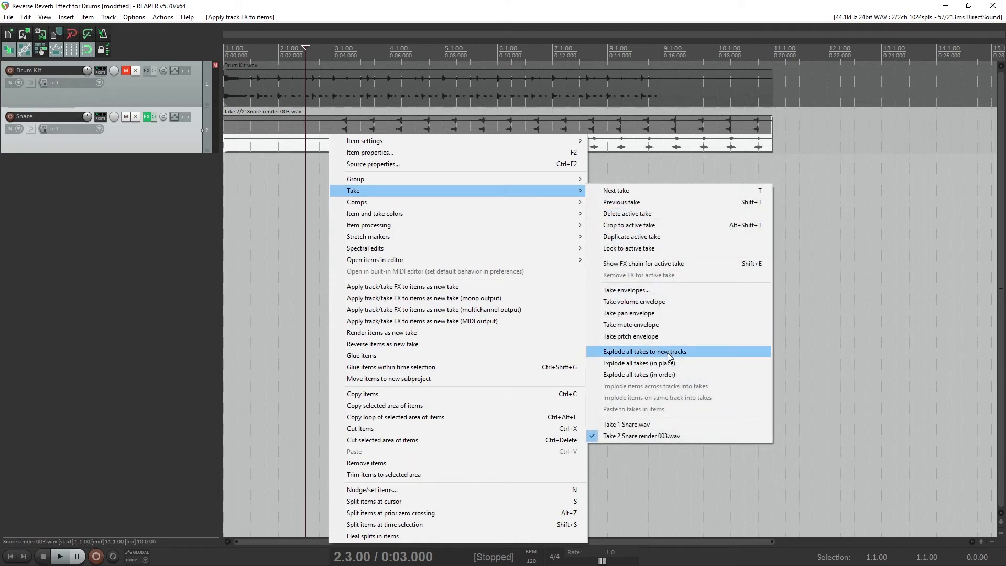
Explode both takes onto new Dry Snare and Wet Snare tracks and mute the original Snare
click(645, 351)
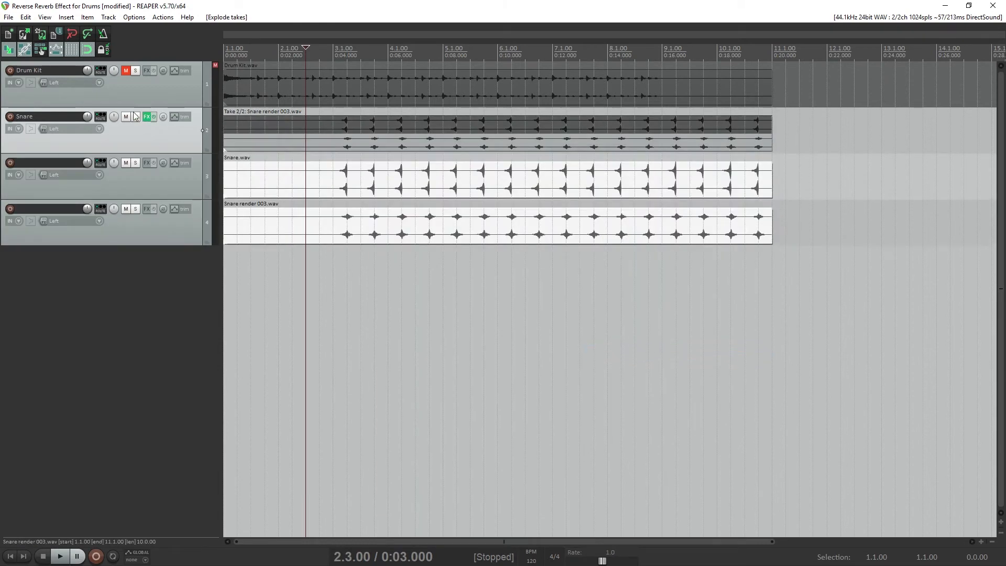
mouse_move(126, 117)
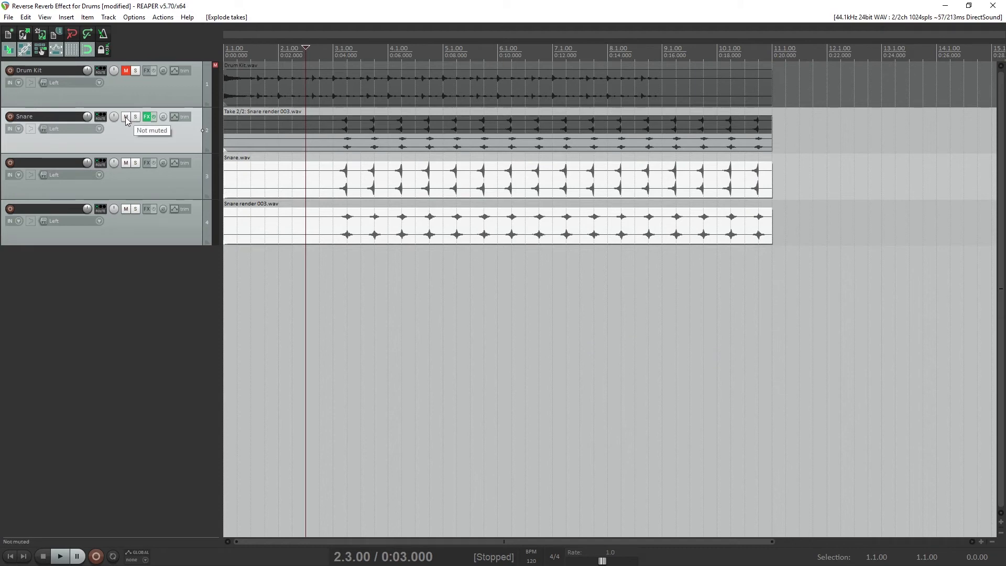
click(126, 116)
text(Wet Snare)
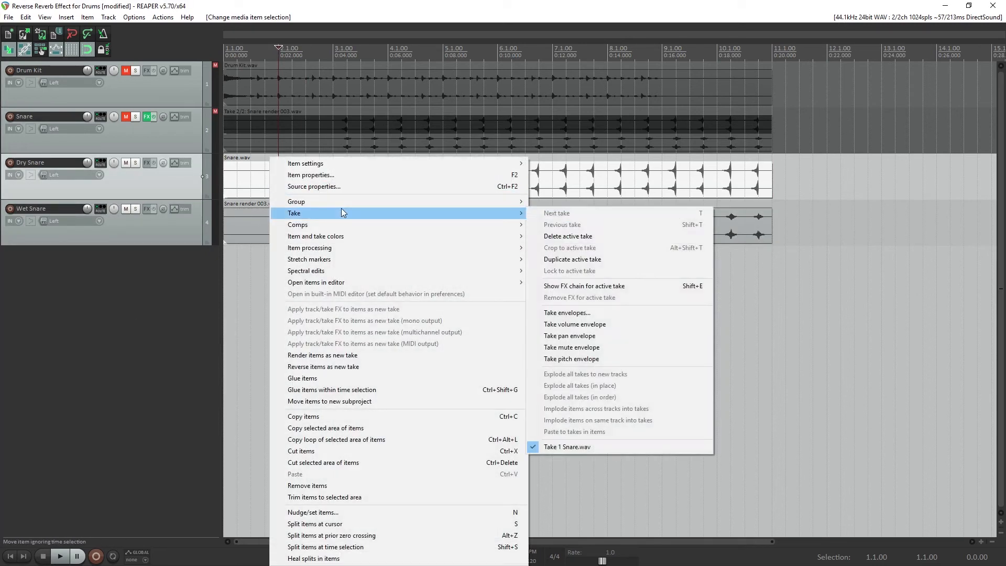
mouse_move(431, 197)
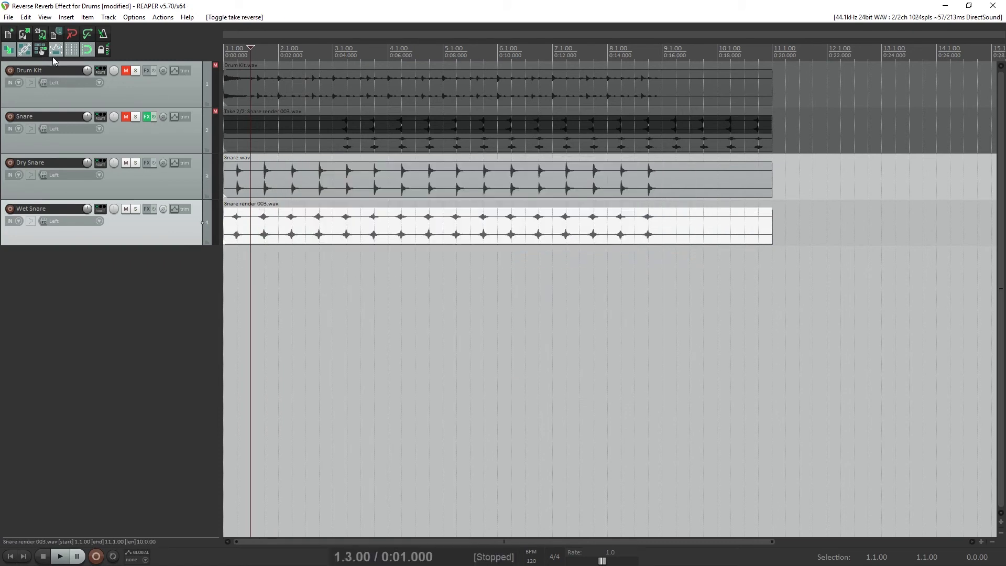
Open the Mixer view
click(9, 556)
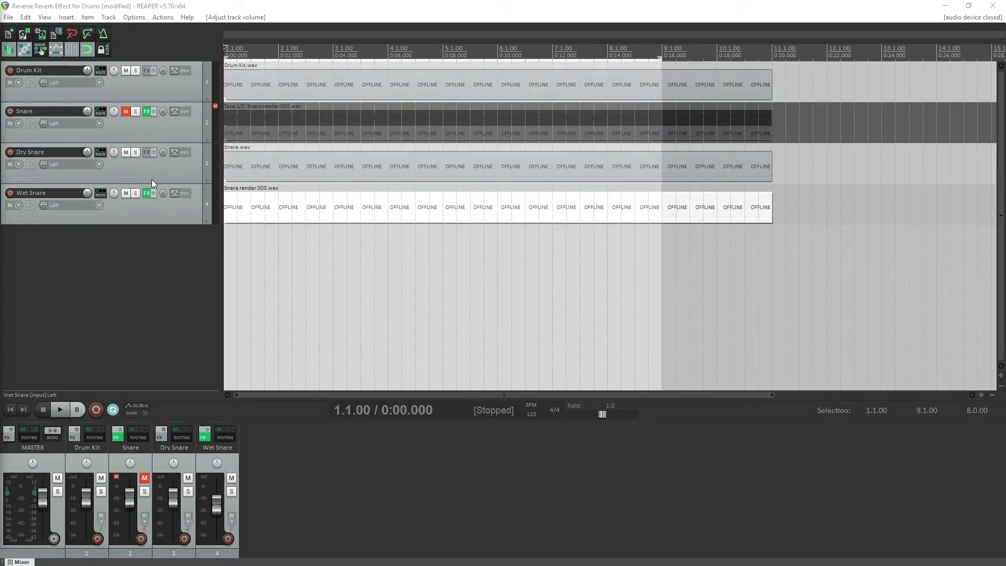
Shape Wet Snare's ReaEQ: raise band 2, high shelf to -11.8 dB, band 3 cut -7.4 dB at 886 Hz
click(60, 409)
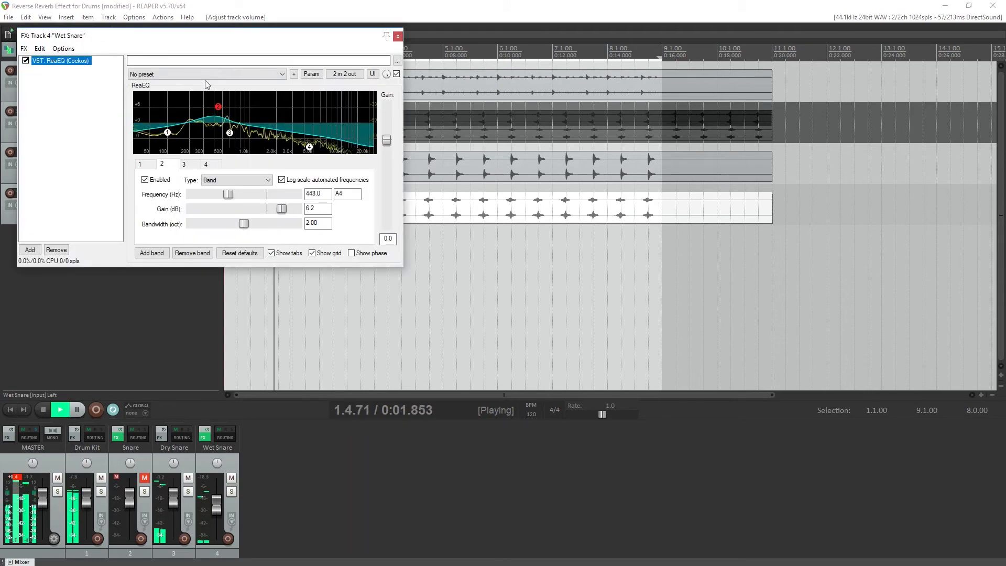
drag(218, 107, 213, 115)
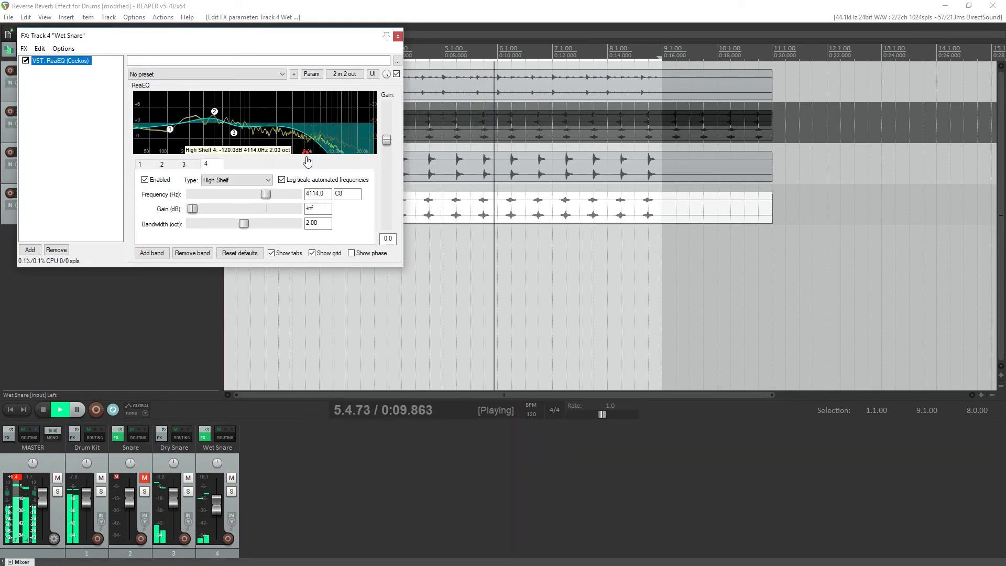
drag(305, 152, 295, 152)
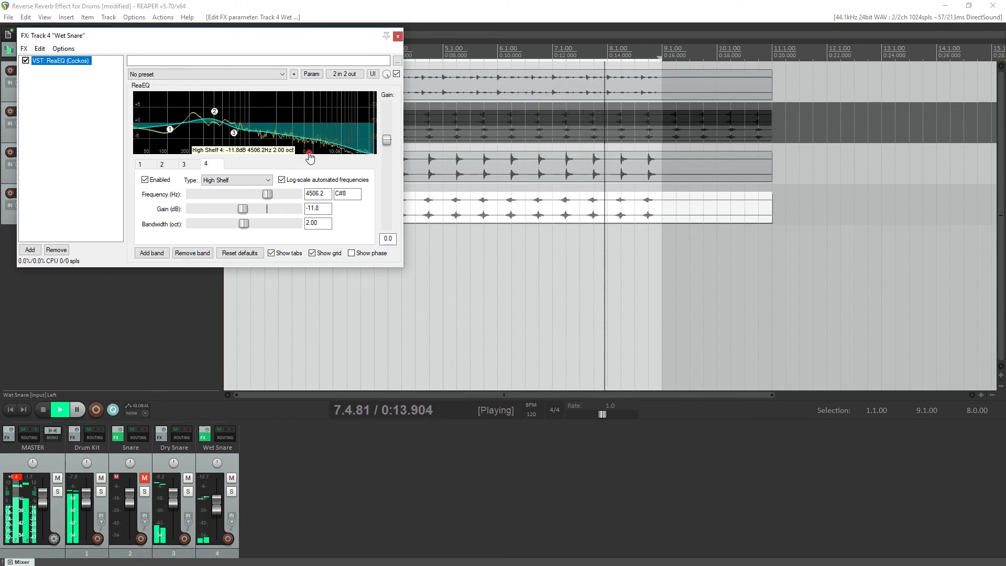
click(184, 164)
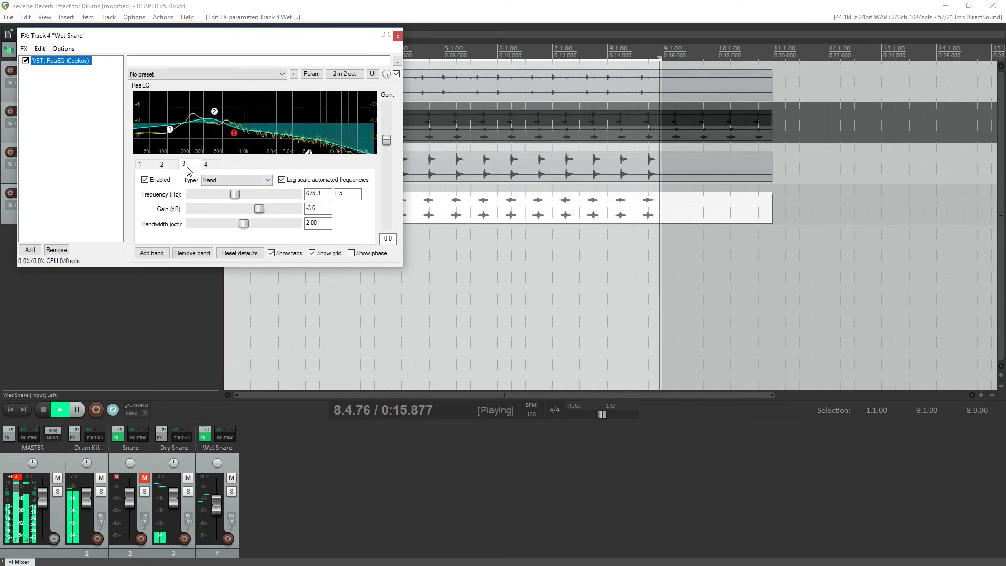
drag(233, 133, 256, 141)
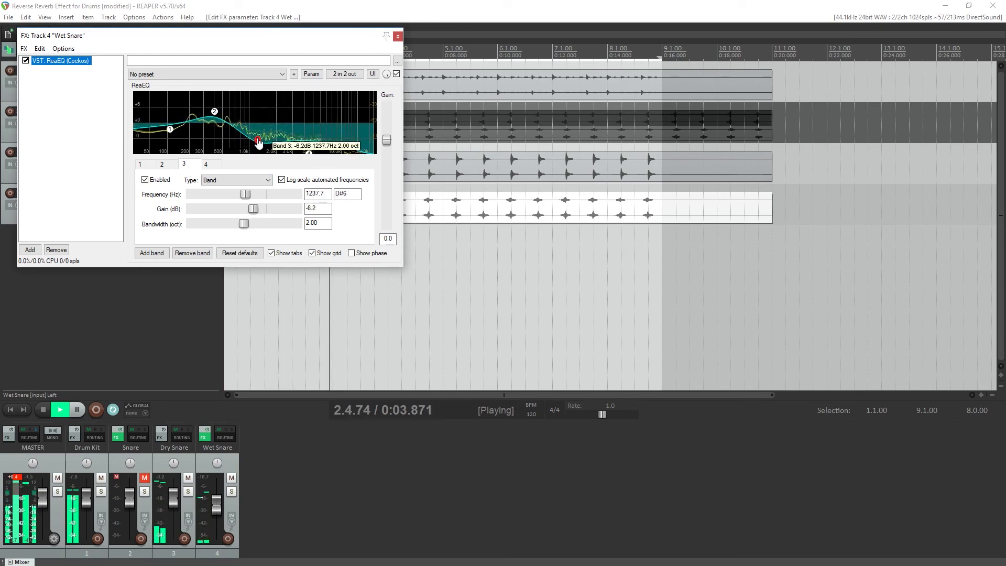
drag(257, 141, 245, 146)
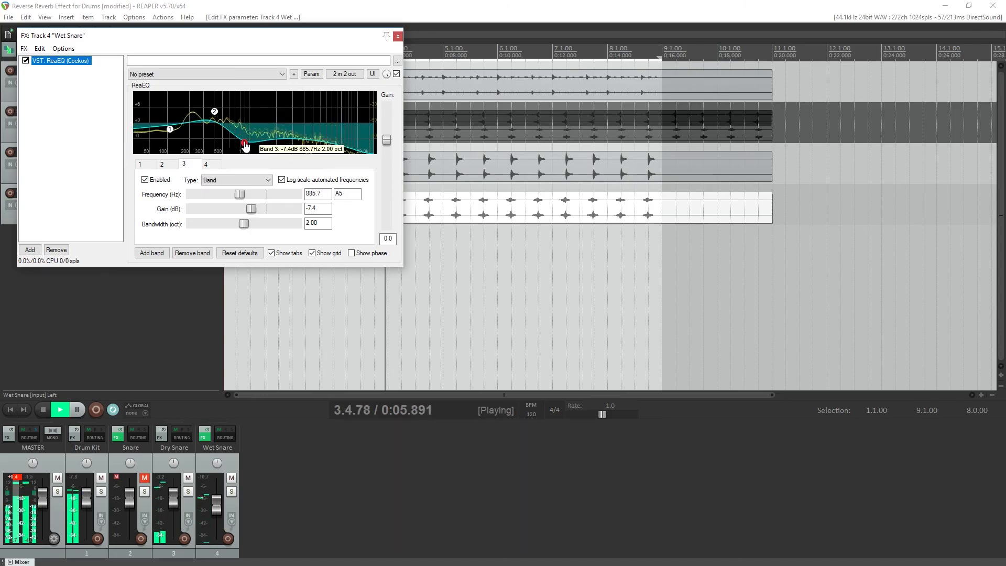